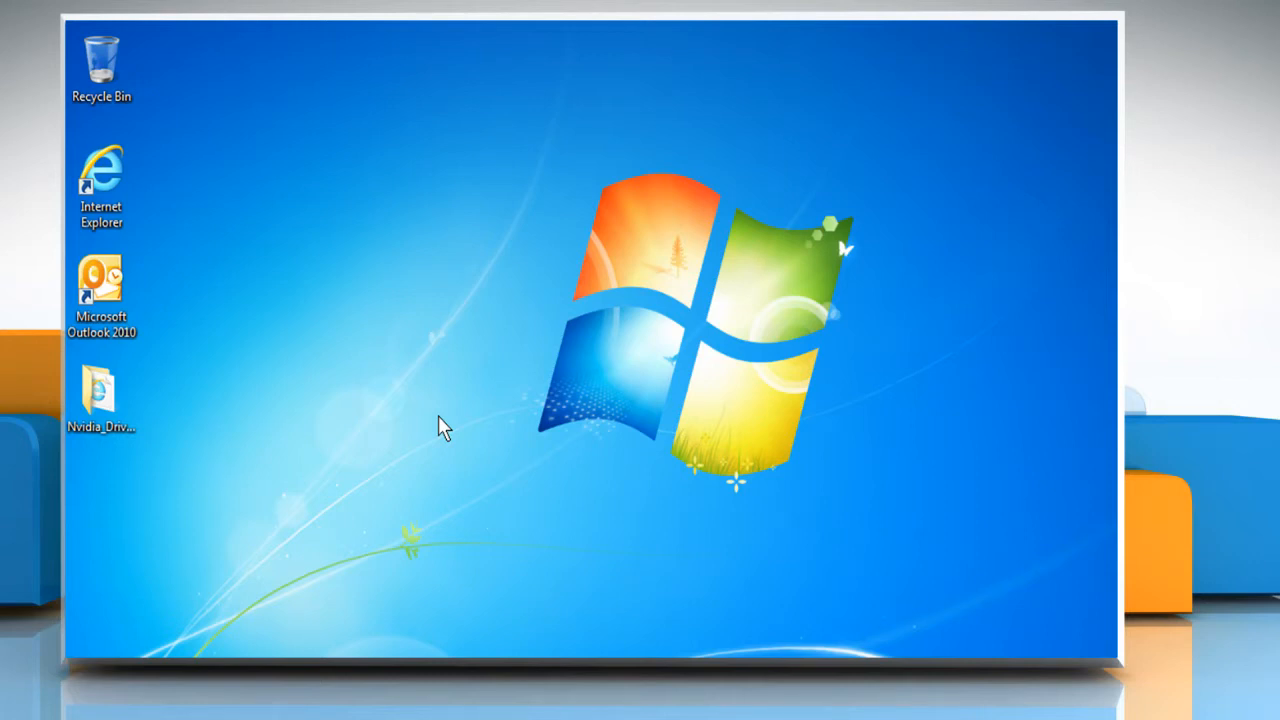
- Launch Internet Explorer from its desktop shortcut
{"action": "left_click", "coordinate": [100, 180]}
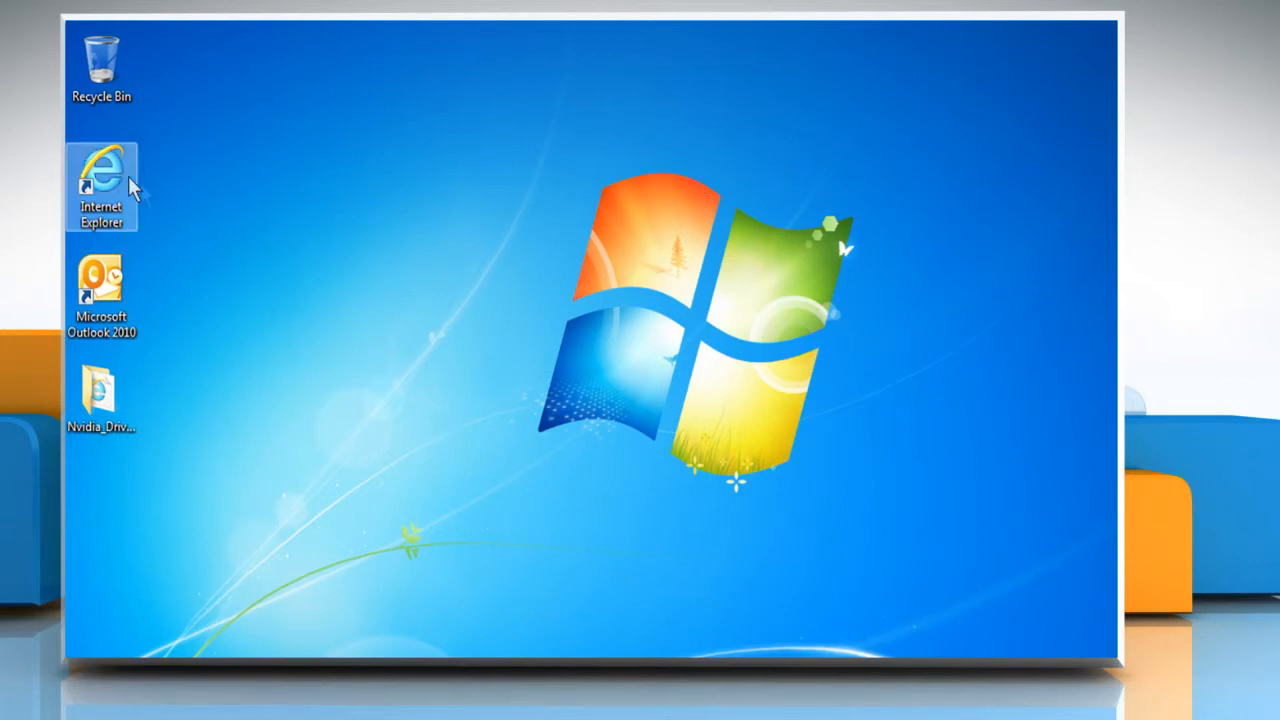
{"action": "double_click", "coordinate": [101, 170]}
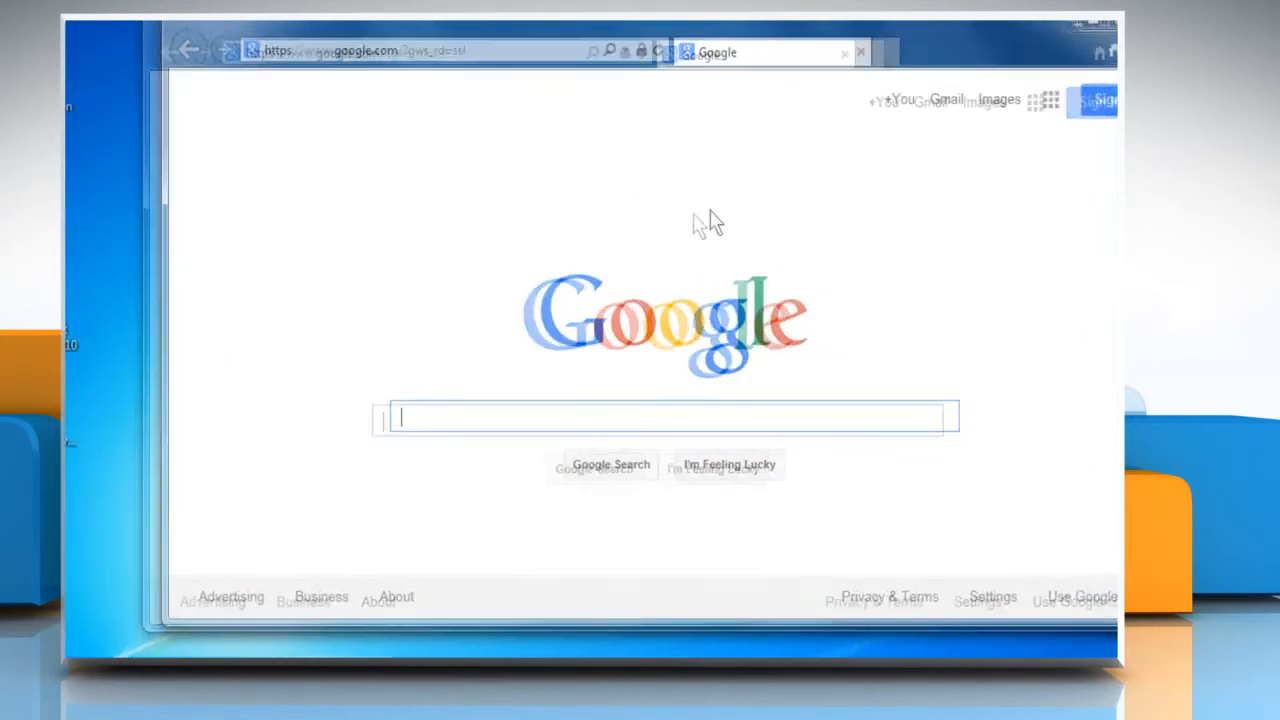
{"action": "type", "text": "www"}
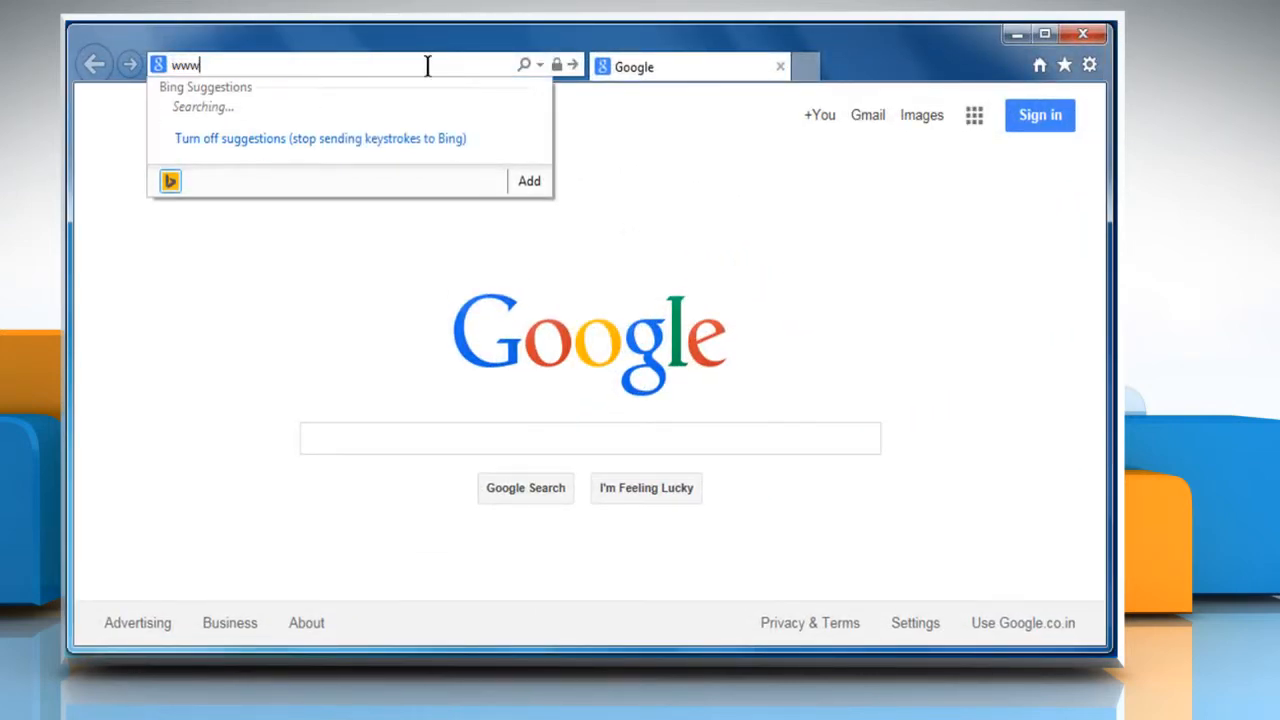
{"action": "type", "text": "http://www.gmail.com/"}
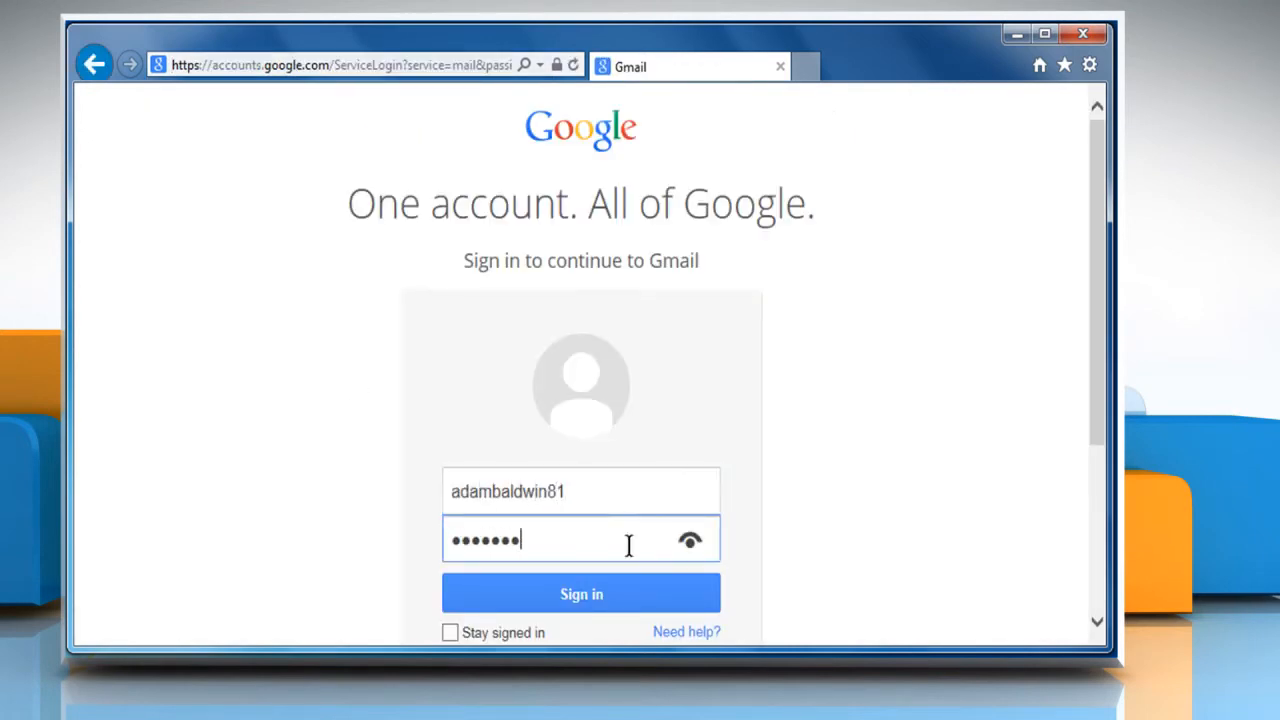
{"action": "left_click", "coordinate": [581, 593]}
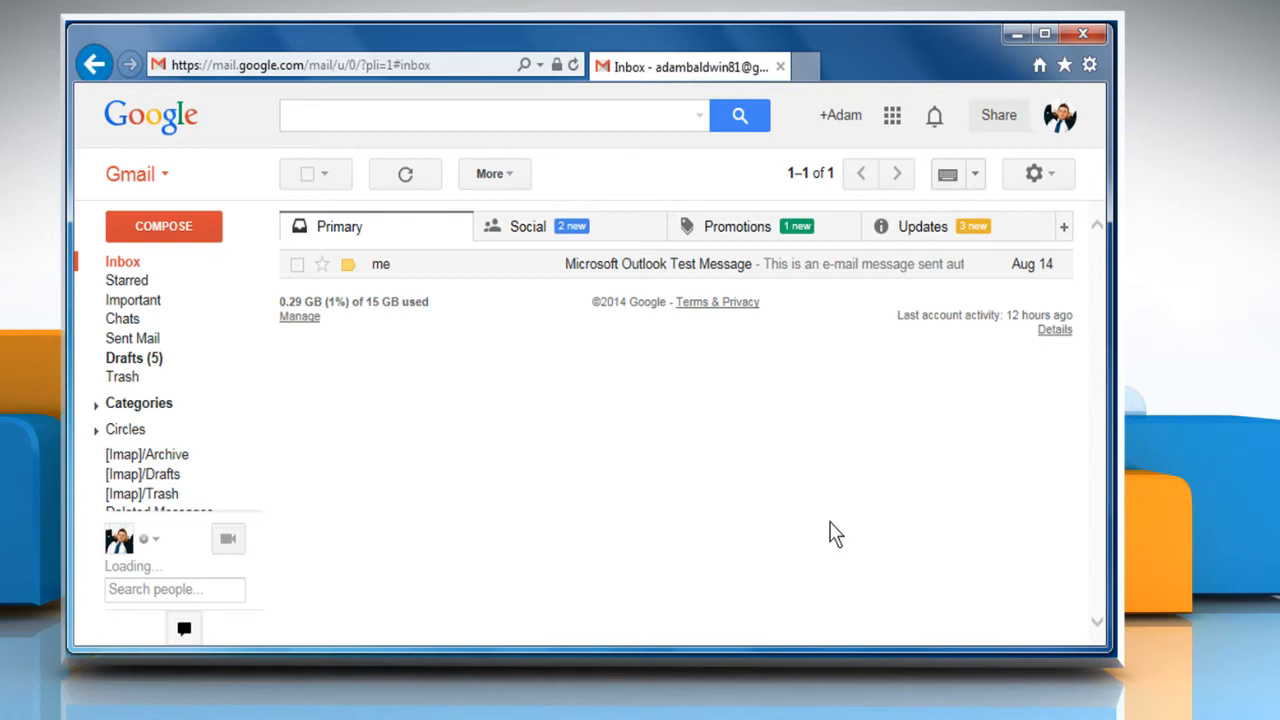
{"action": "mouse_move", "coordinate": [1034, 173]}
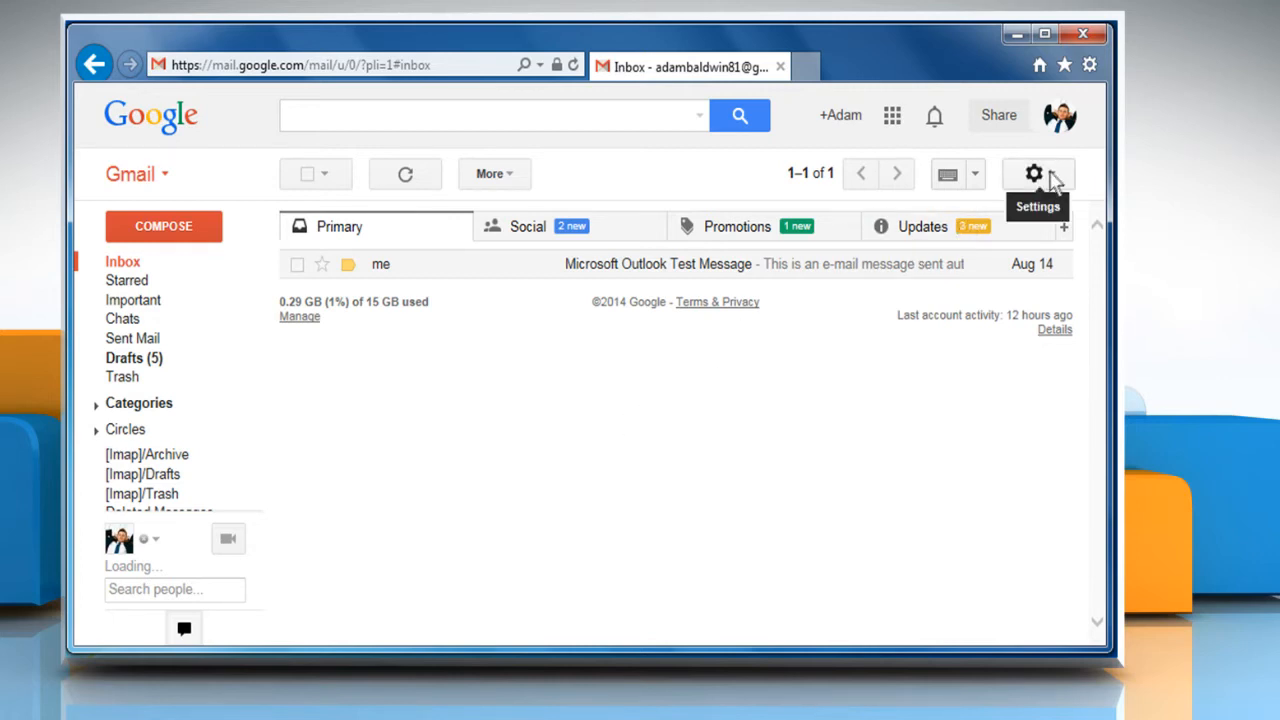
- Open Settings from the gear menu to reach the General settings
{"action": "left_click", "coordinate": [1035, 173]}
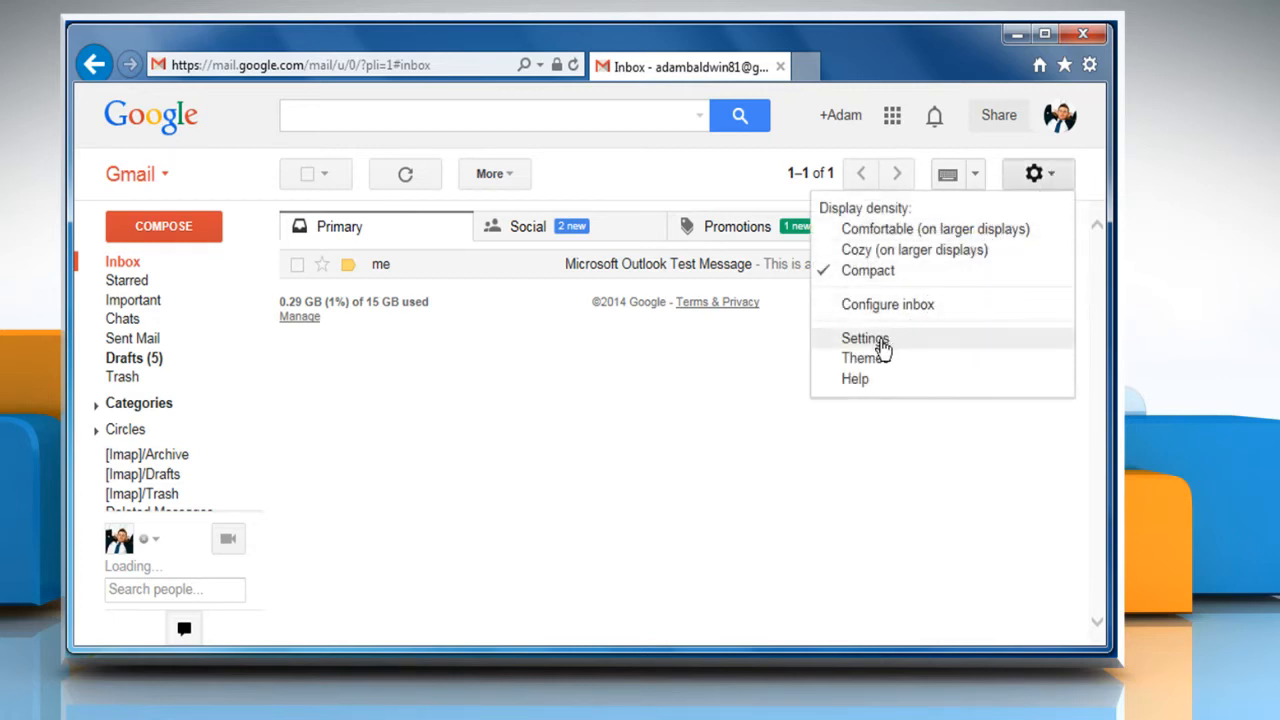
{"action": "left_click", "coordinate": [865, 338]}
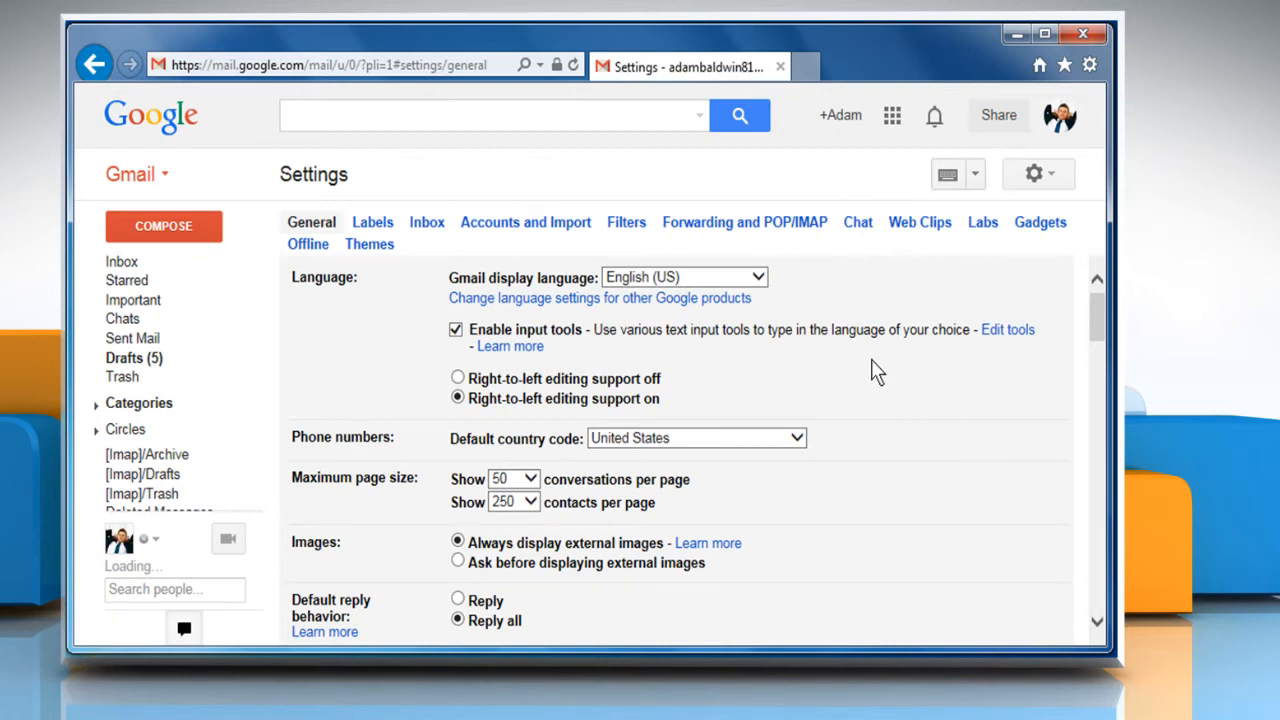
{"action": "mouse_move", "coordinate": [977, 233]}
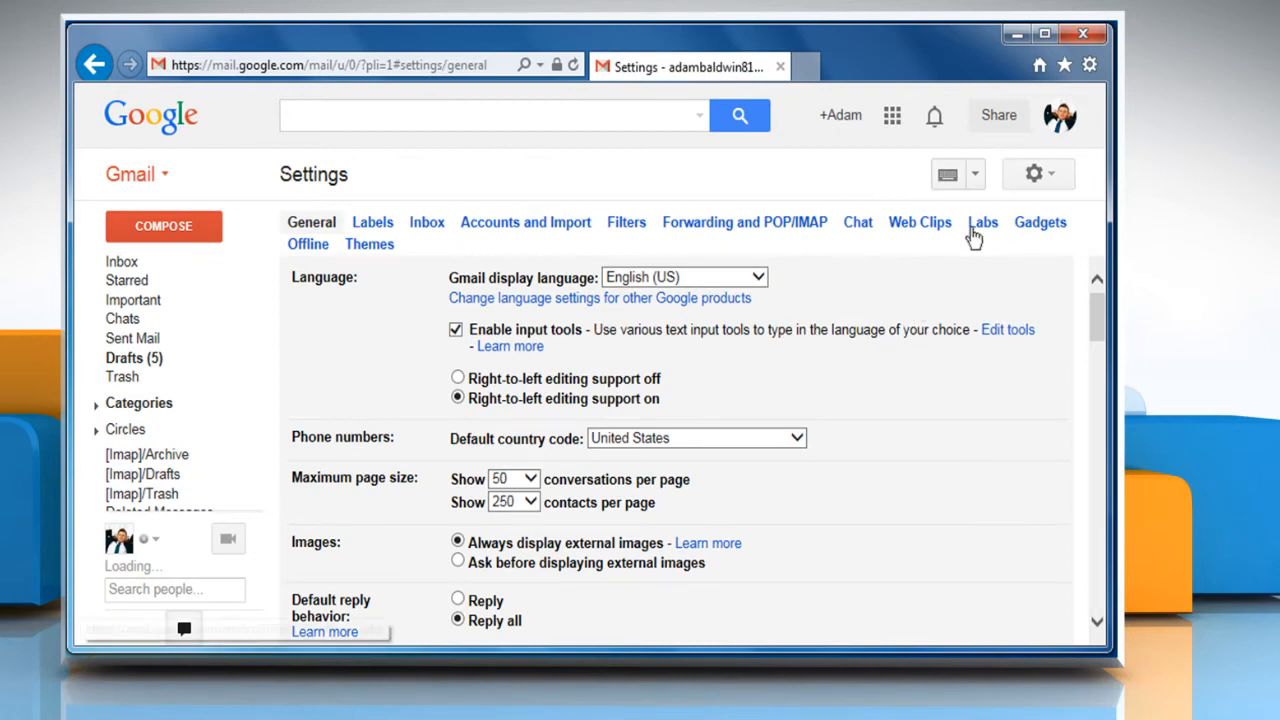
- In Labs, enable 'Authentication icon for verified senders' and save changes
{"action": "left_click", "coordinate": [982, 222]}
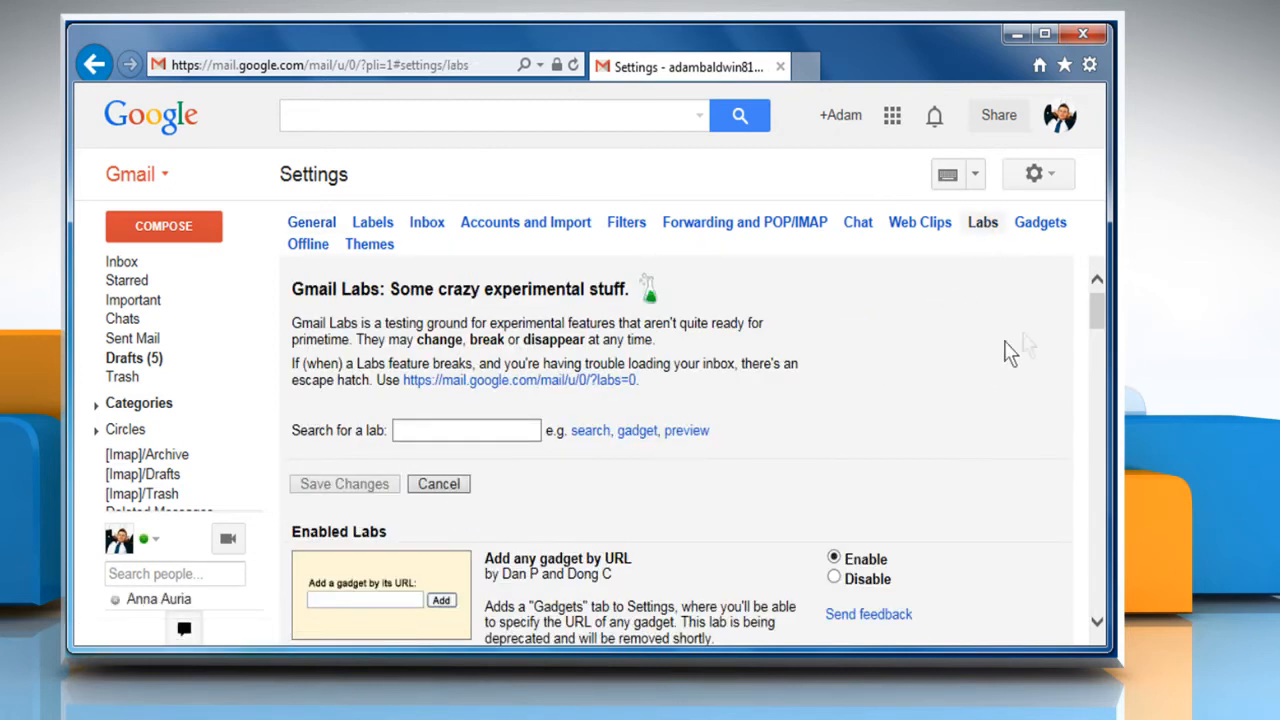
{"action": "scroll", "scroll_direction": "down", "scroll_amount": 3}
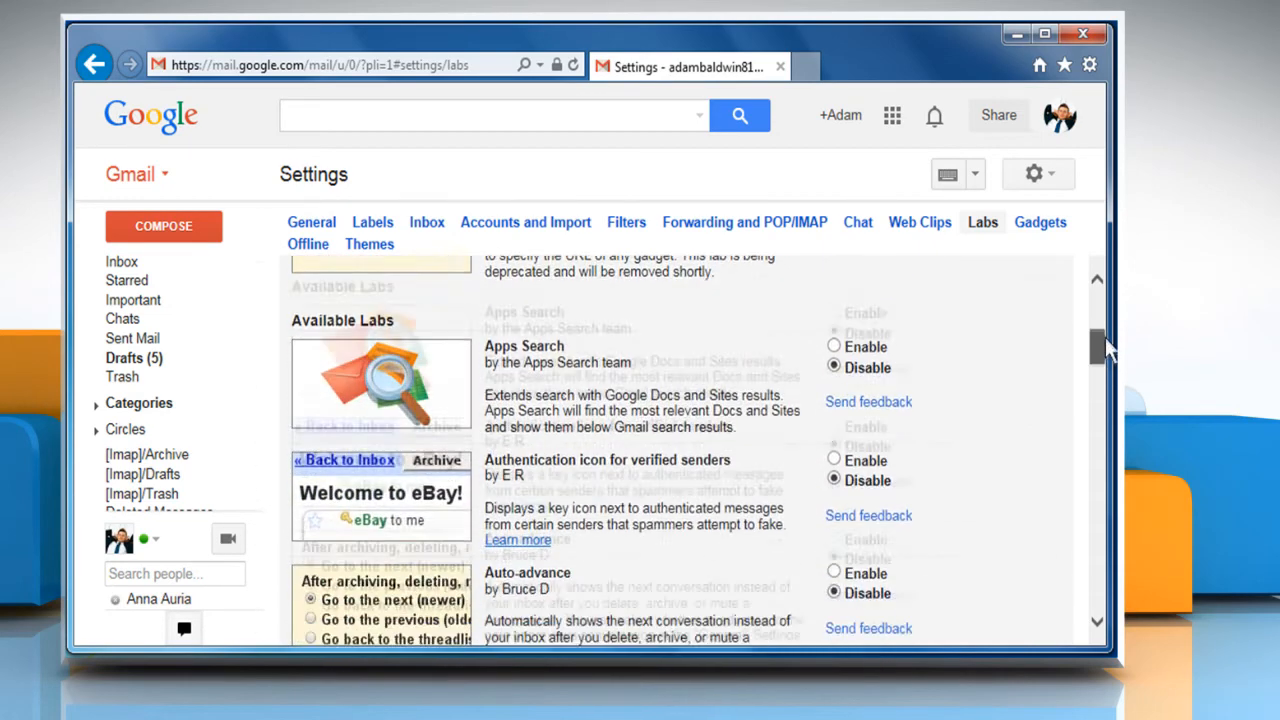
{"action": "scroll", "scroll_direction": "down", "scroll_amount": 3}
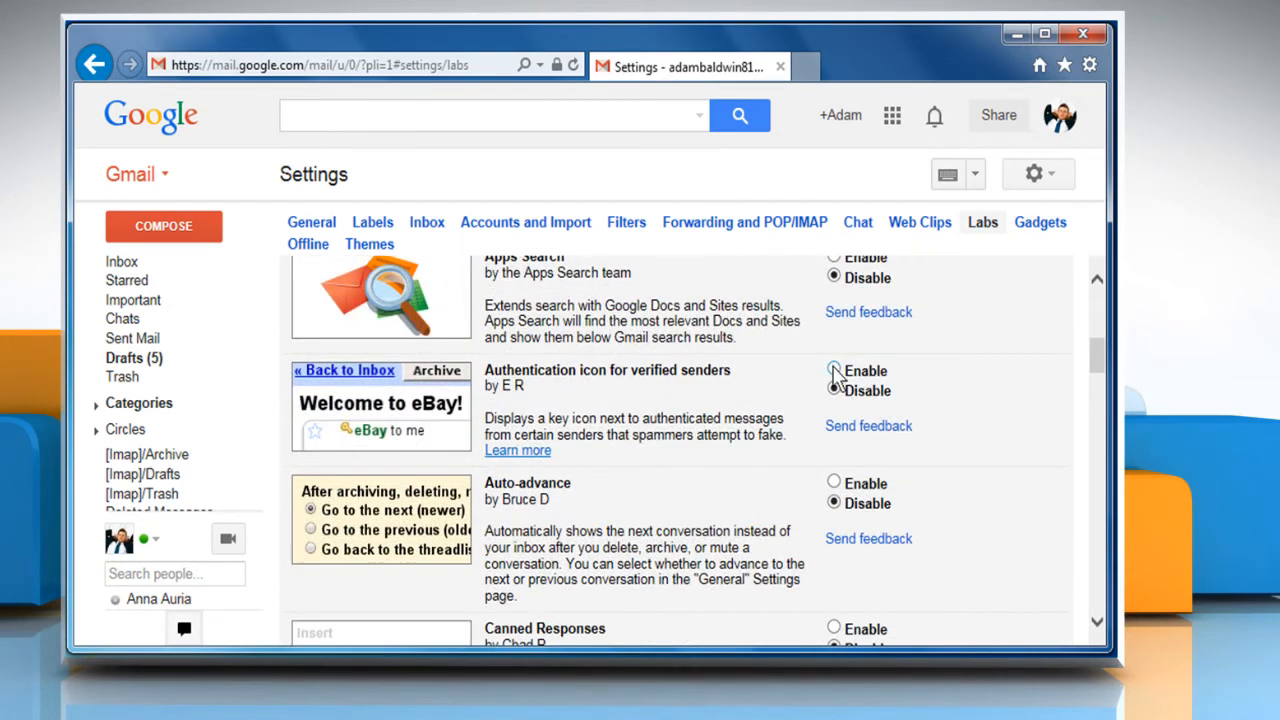
{"action": "left_click", "coordinate": [834, 371]}
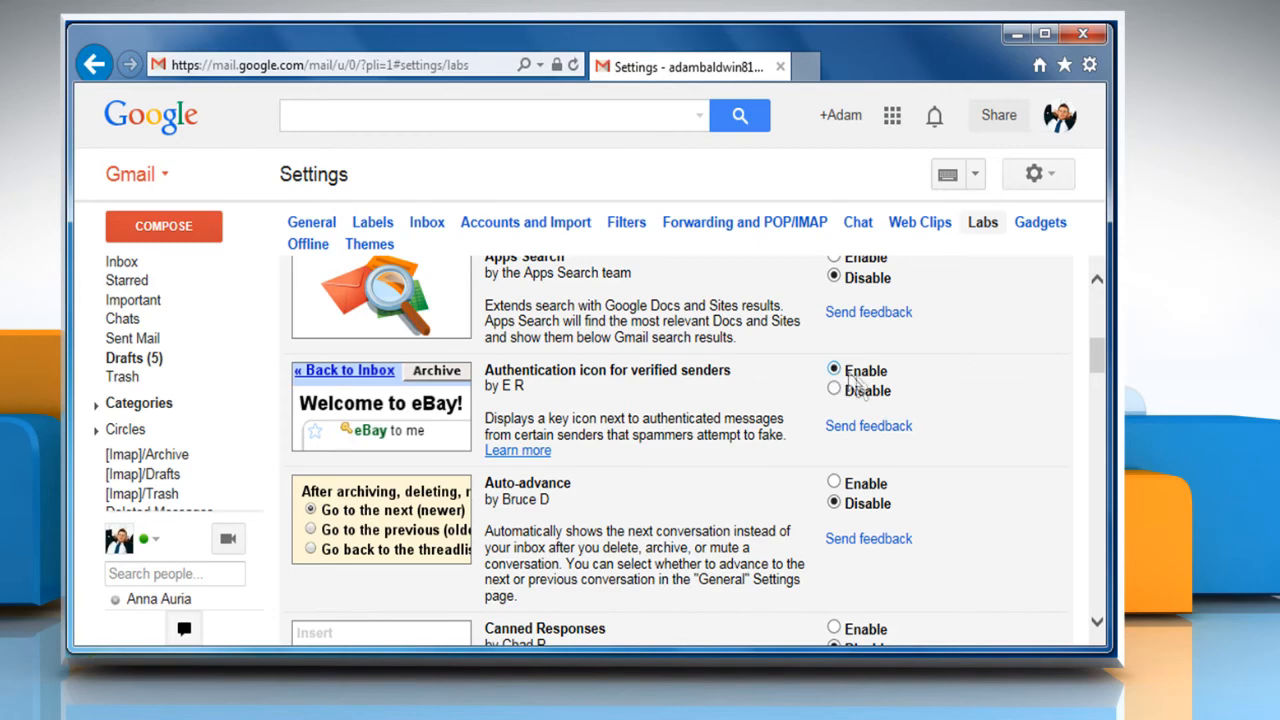
{"action": "scroll", "scroll_direction": "down", "scroll_amount": 3}
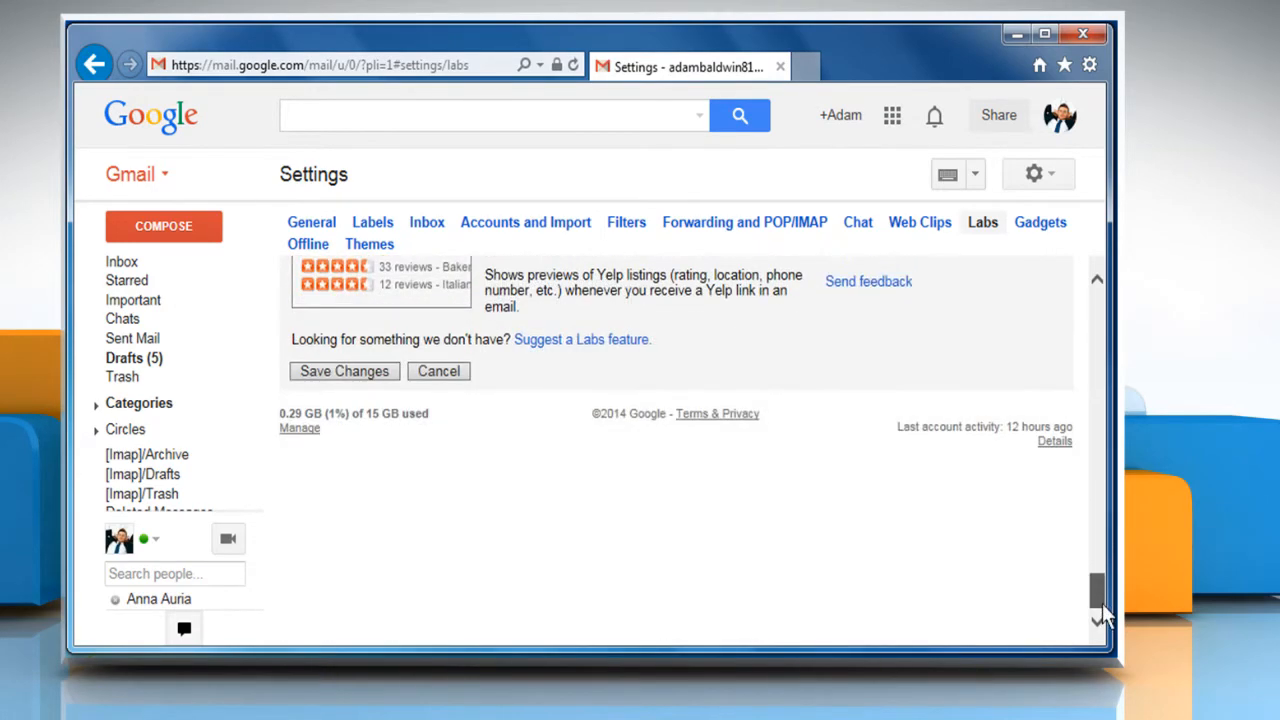
{"action": "left_click", "coordinate": [344, 371]}
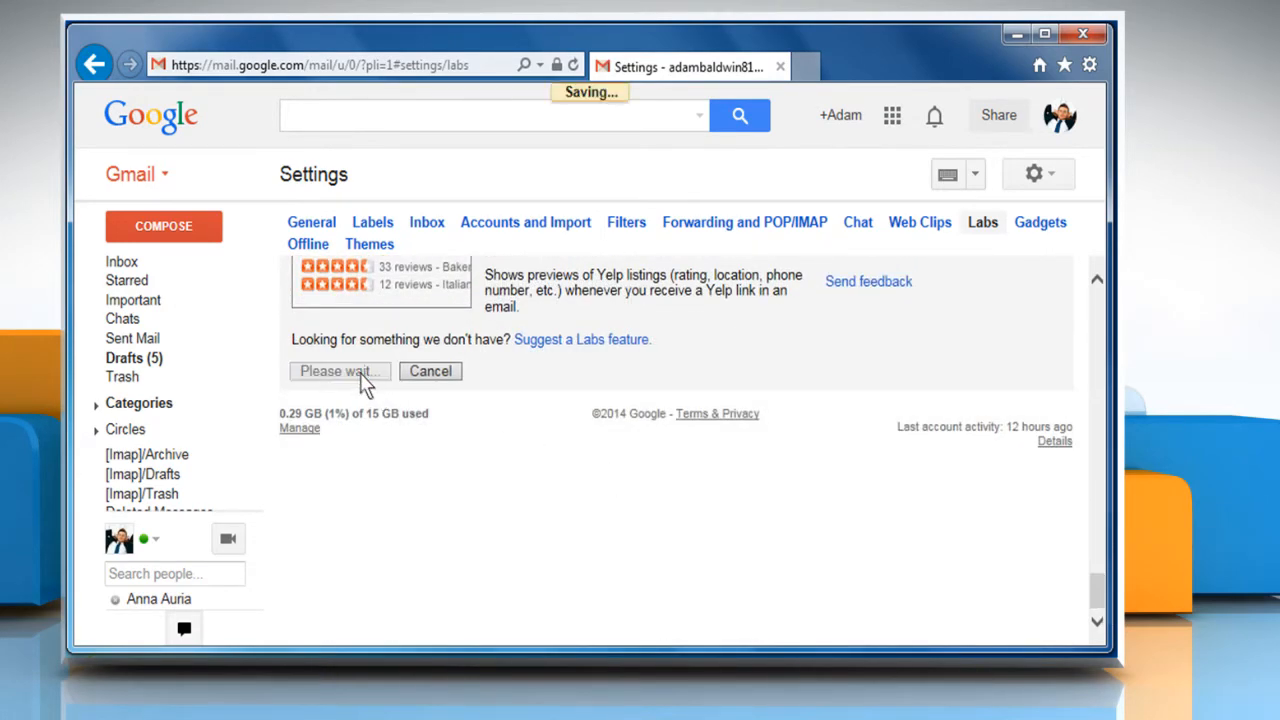